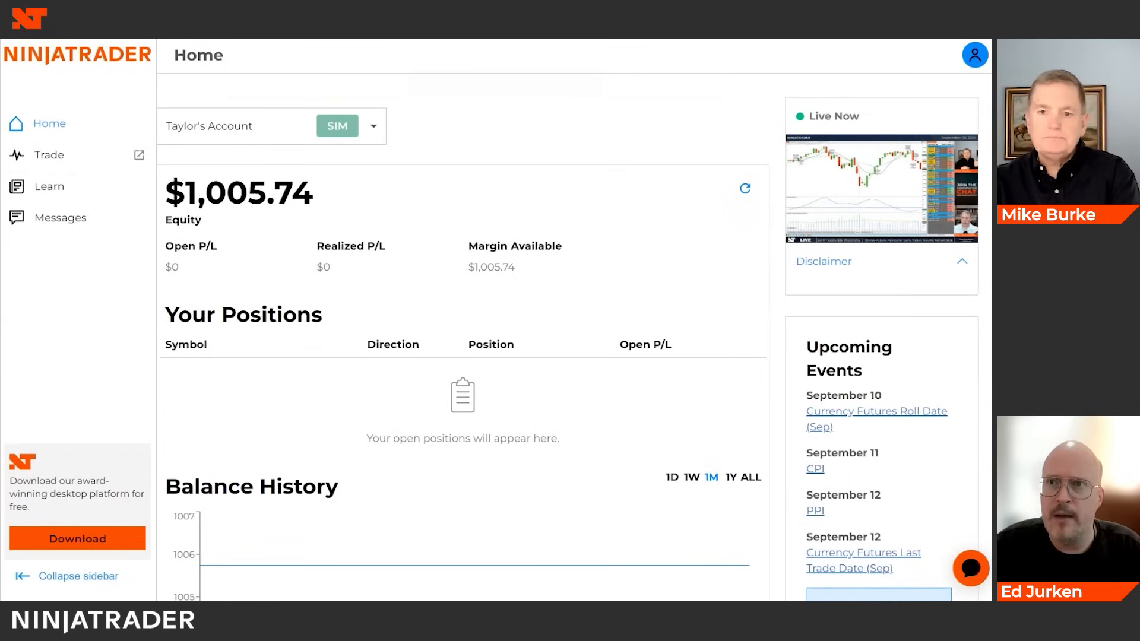
mouse_move(974, 54)
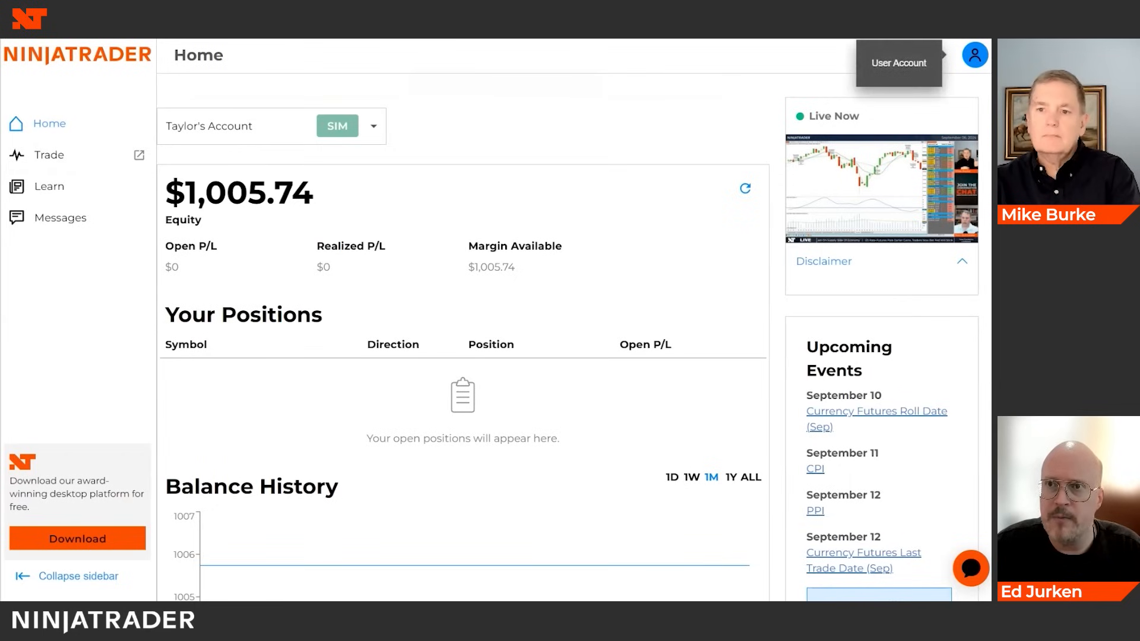
- Open the account settings overview for the SIM demo account from the user menu
click(974, 55)
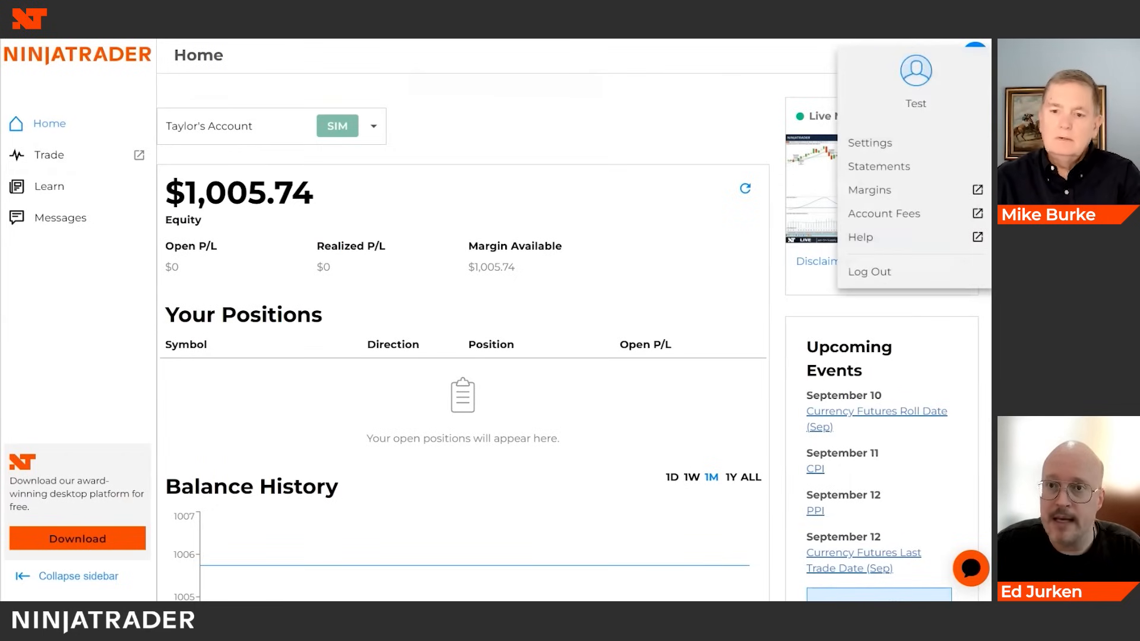
click(870, 142)
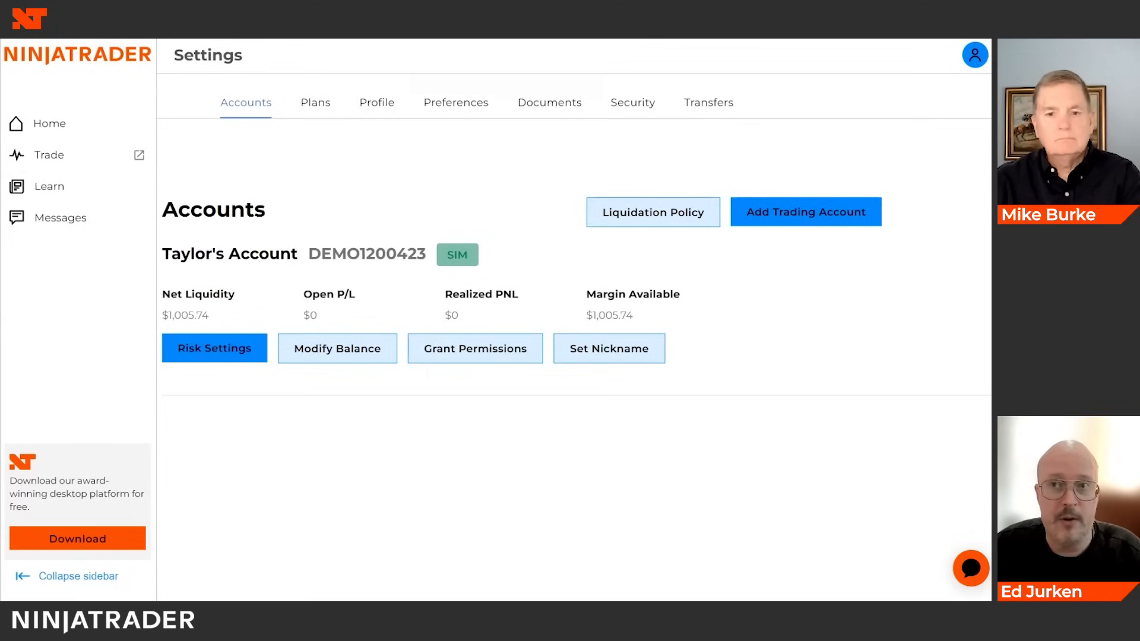
mouse_move(973, 55)
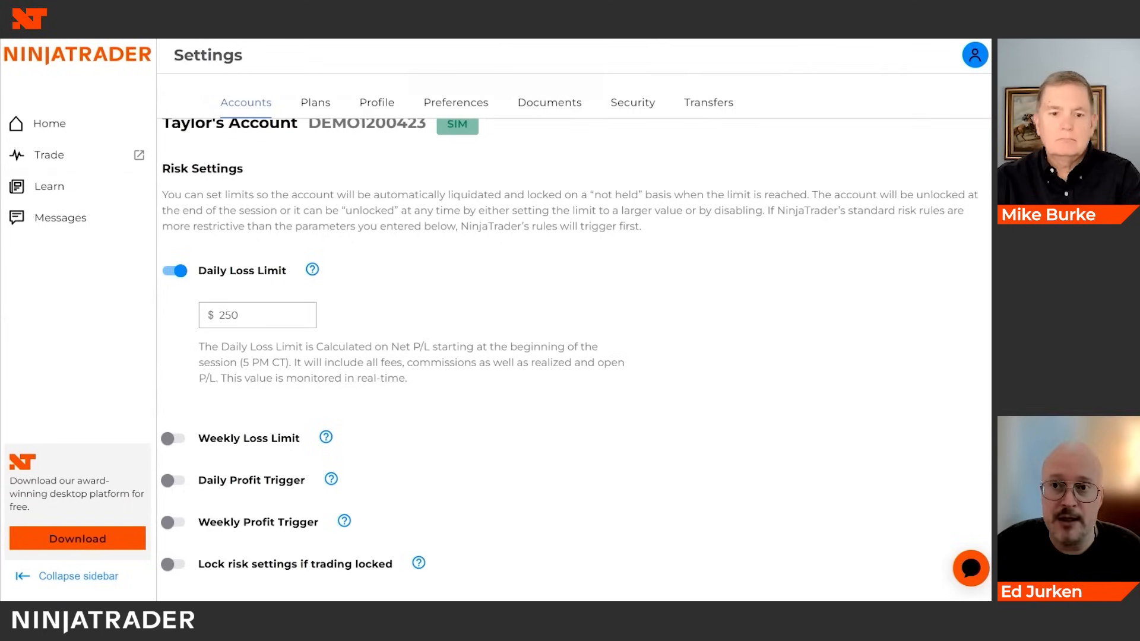
- Change the daily loss limit from $250 to $150 in the demo account's risk settings
click(257, 314)
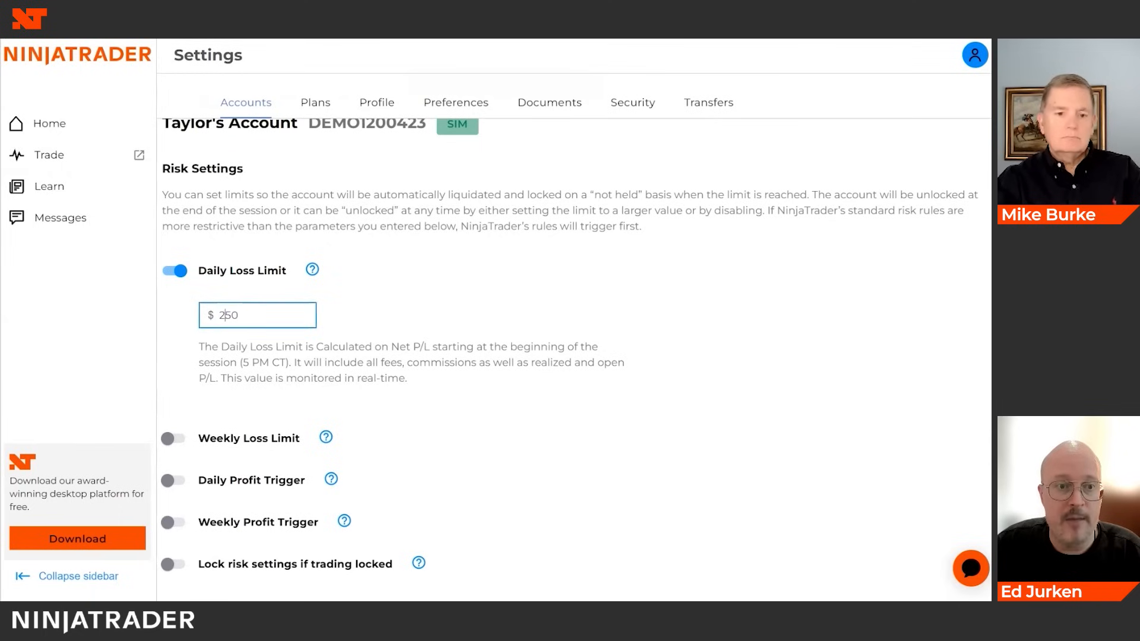
text(150)
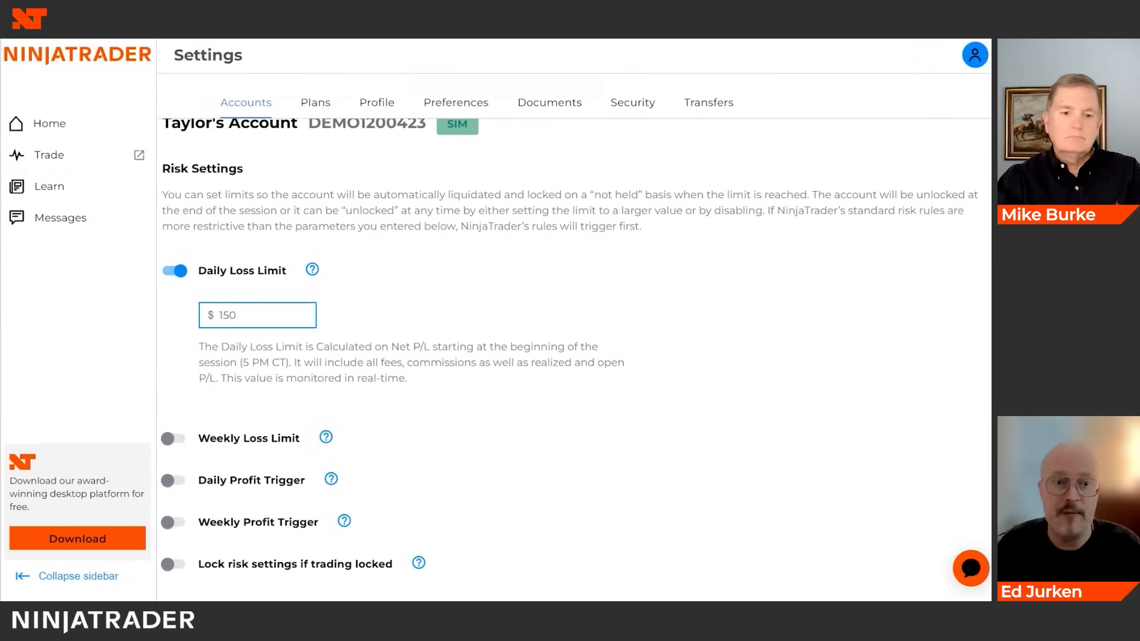
scroll(down, 3)
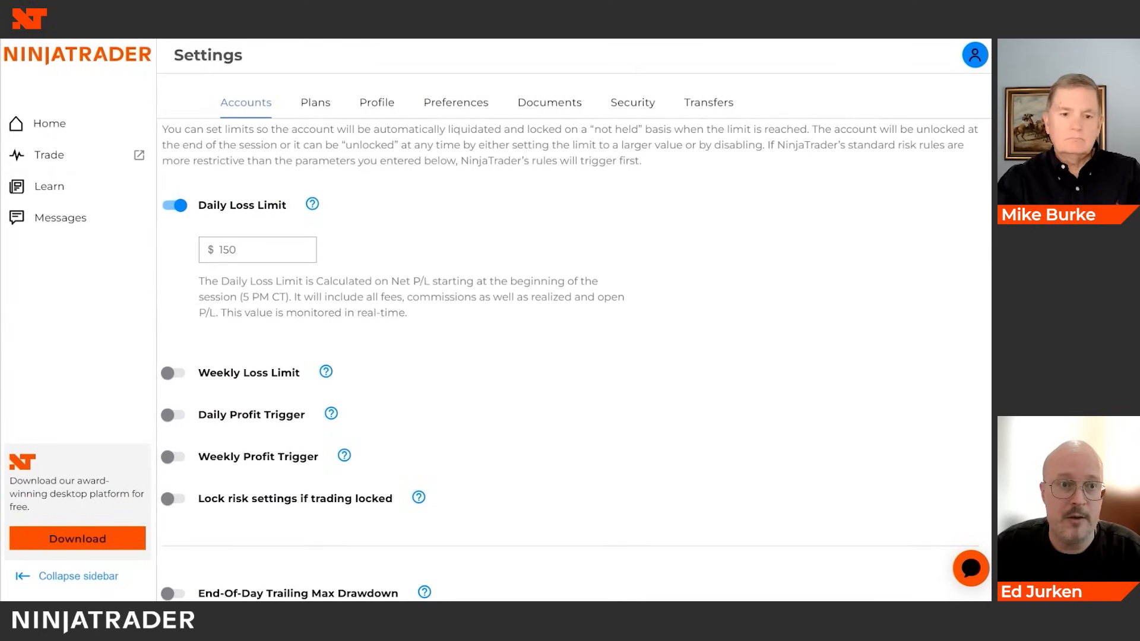
- Save the risk settings, reopen them and enable locking risk settings when trading is locked
click(173, 456)
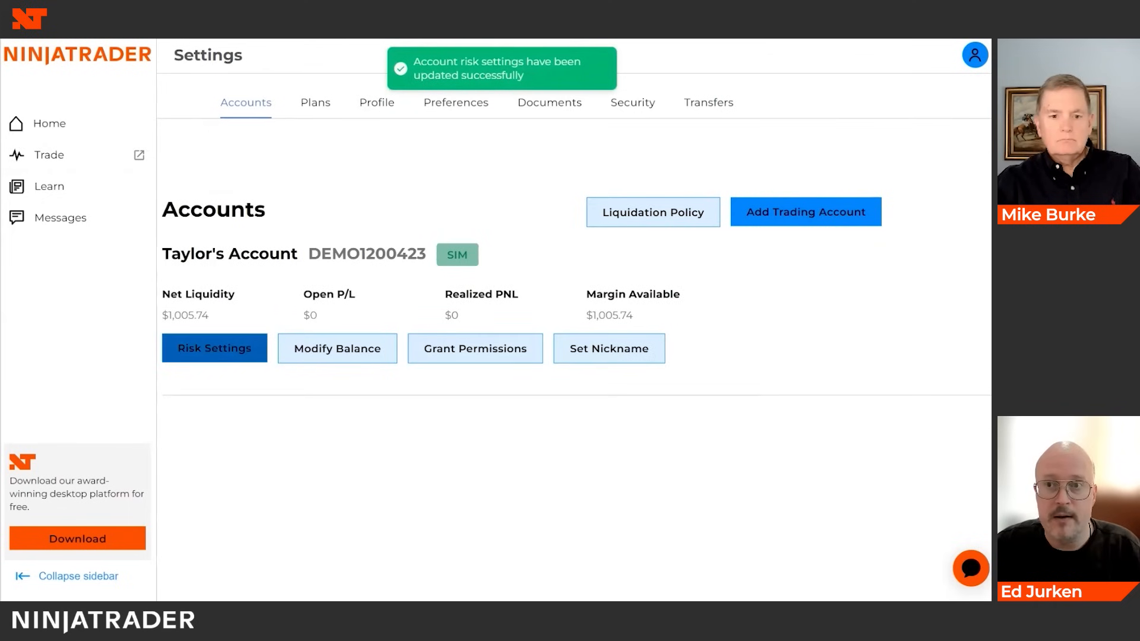
click(213, 348)
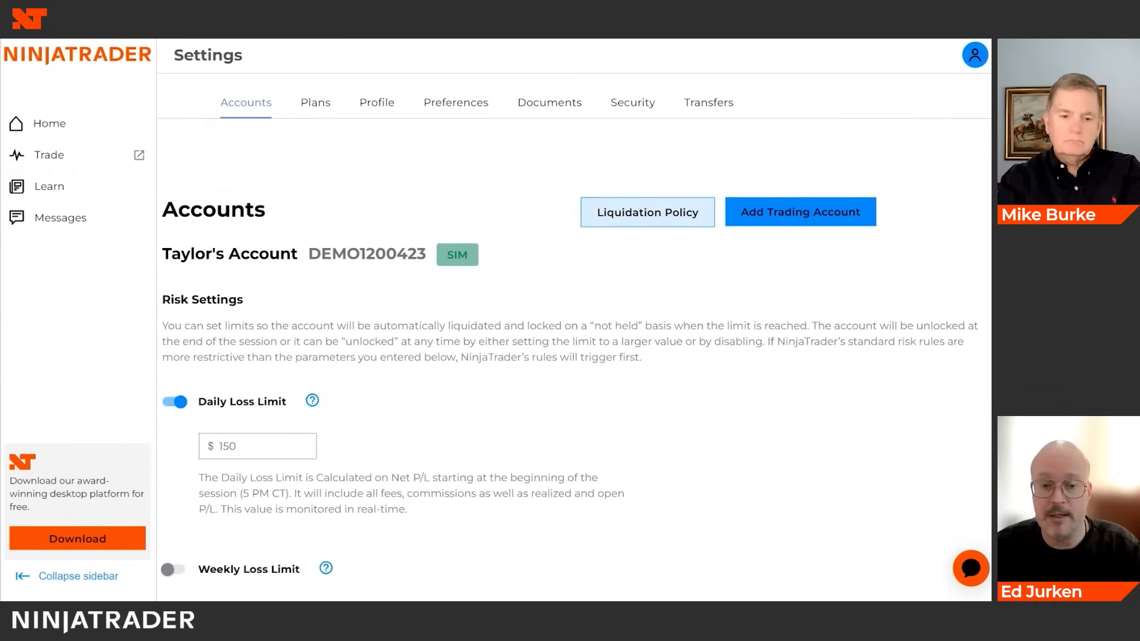
scroll(down, 3)
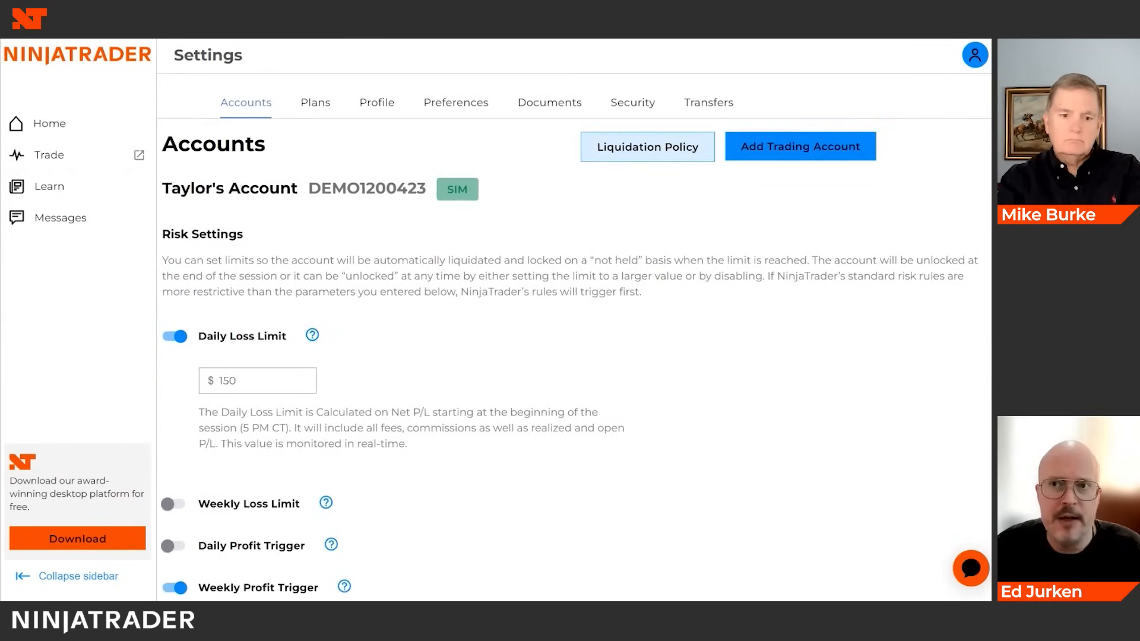
scroll(down, 3)
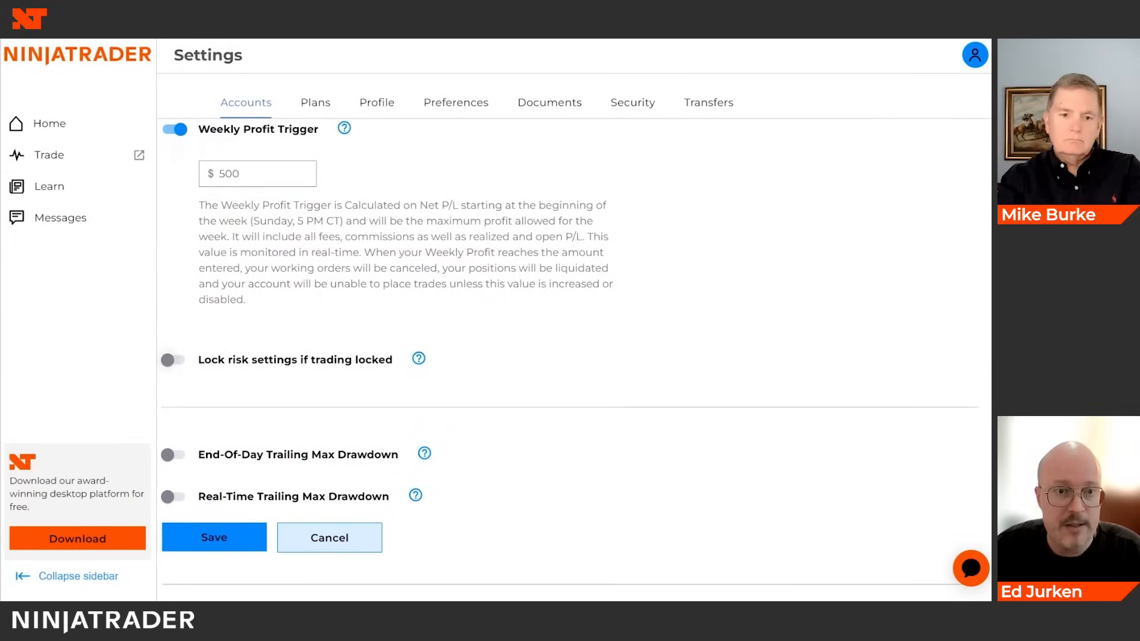
click(173, 358)
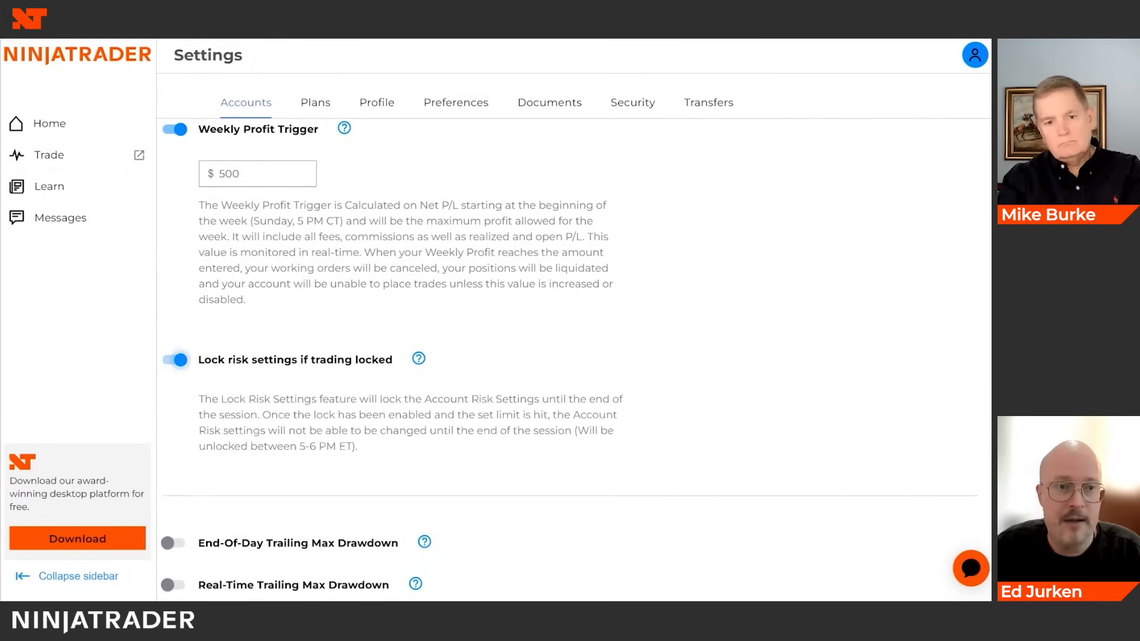
scroll(down, 3)
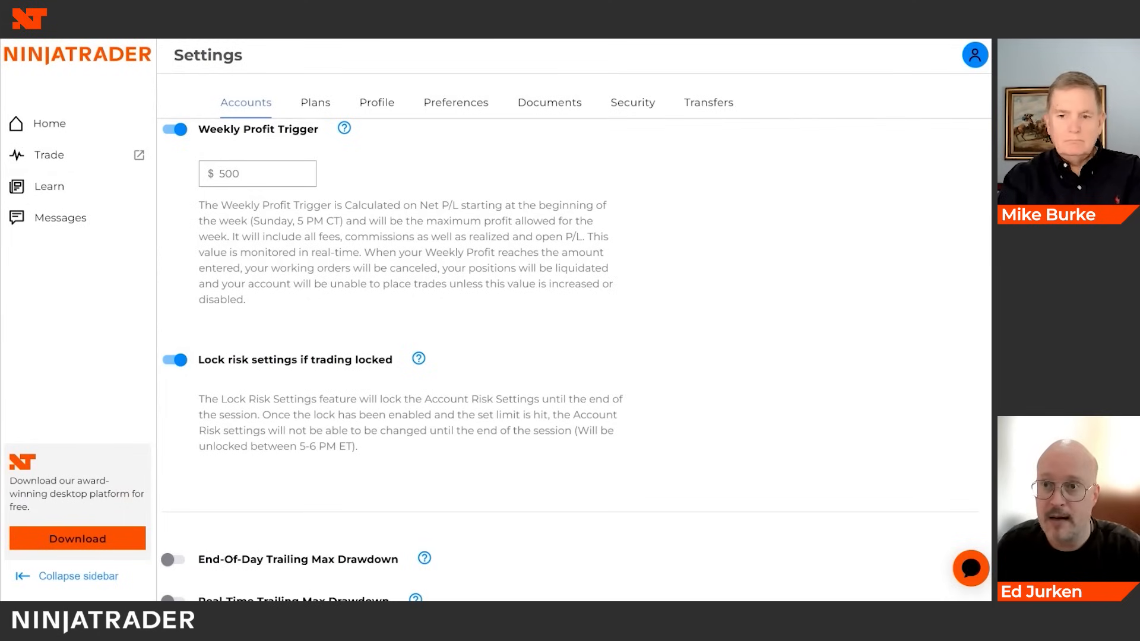
scroll(up, 3)
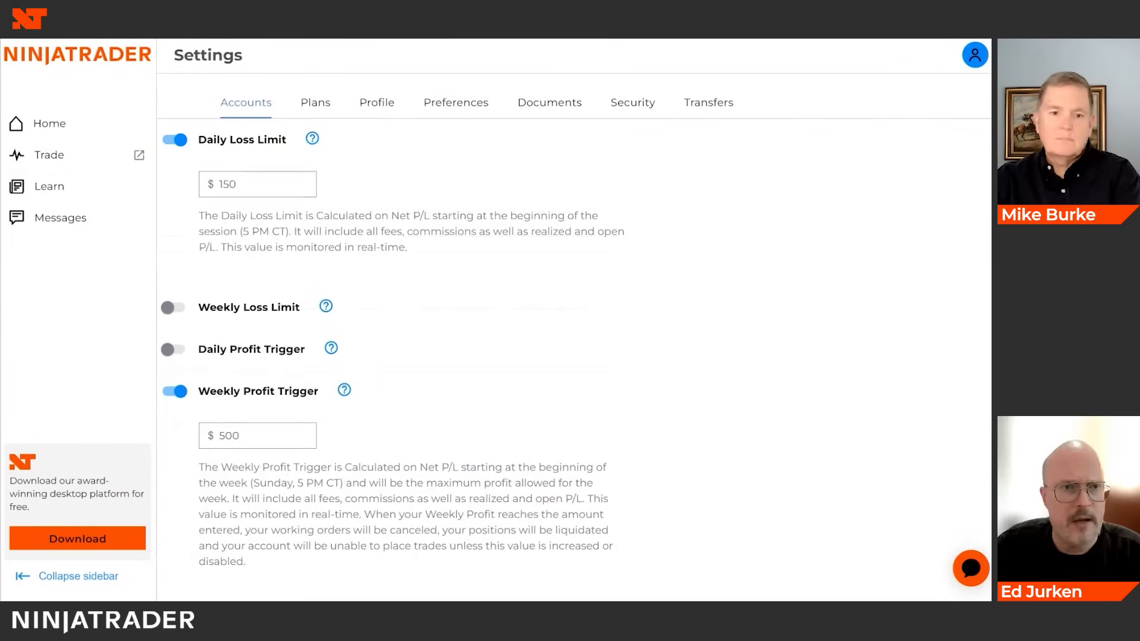
- Enable the weekly loss limit and a $400 real-time trailing max drawdown instead of end-of-day
click(173, 306)
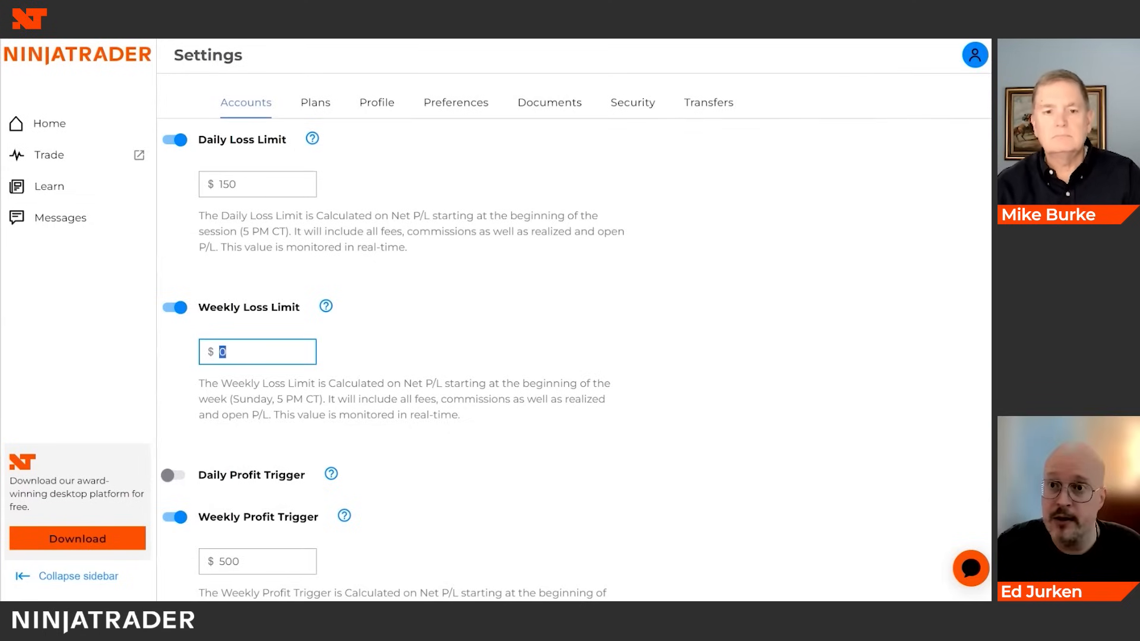
scroll(down, 3)
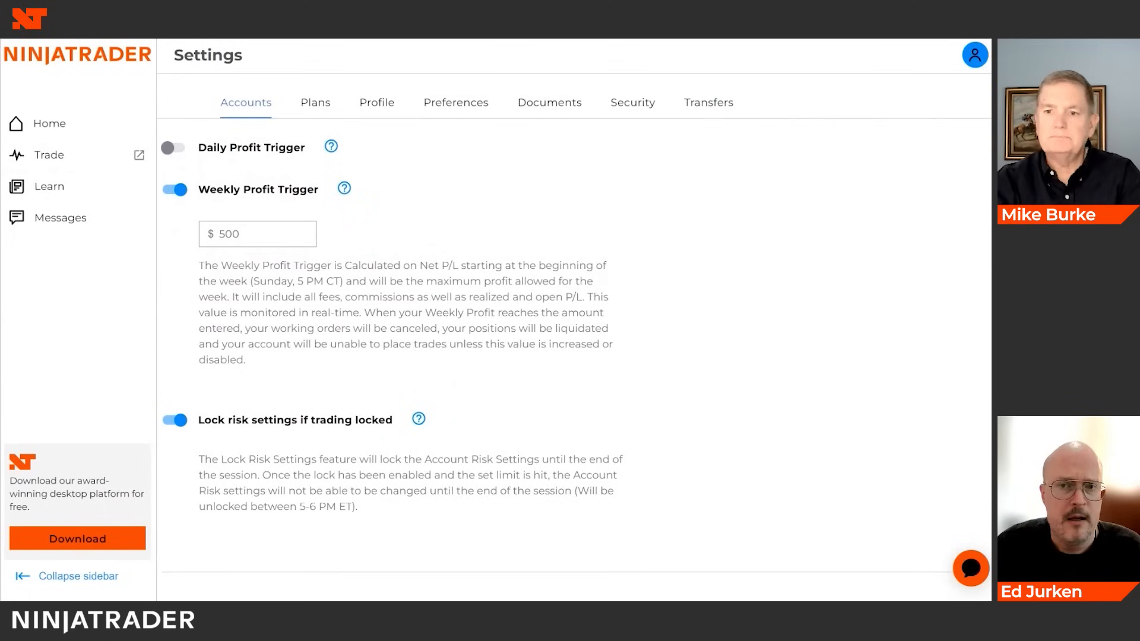
scroll(down, 3)
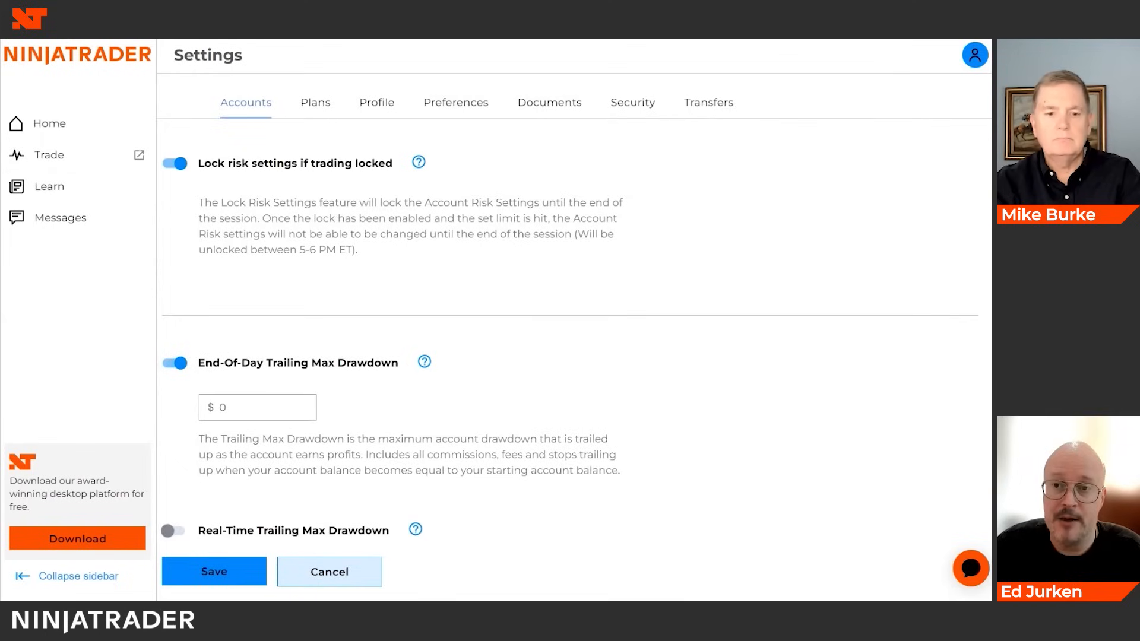
click(174, 363)
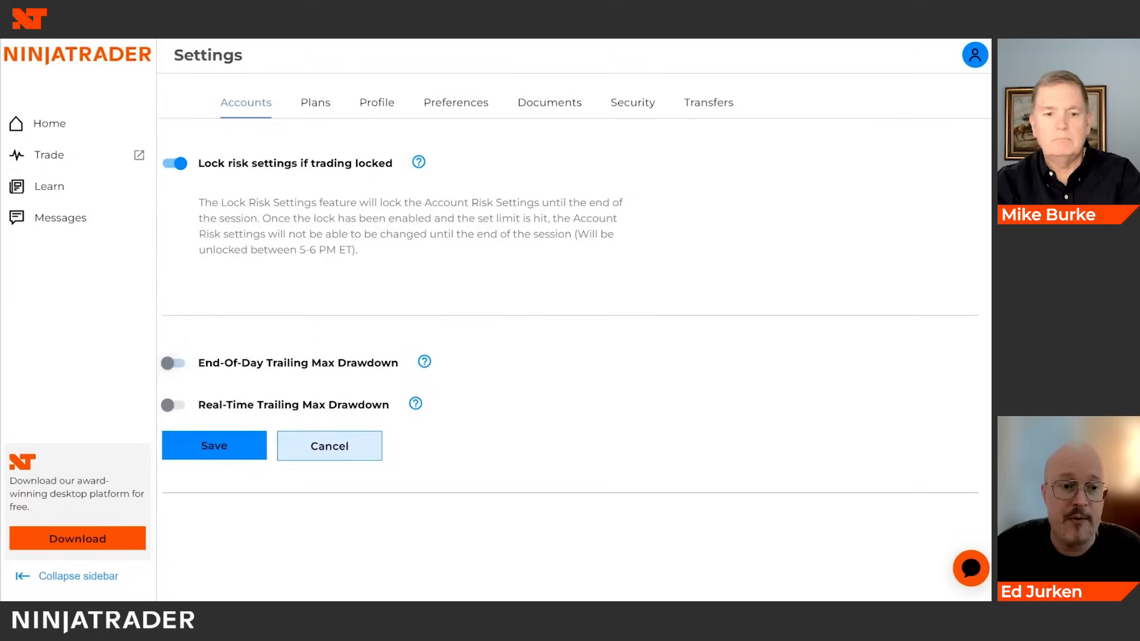
click(174, 405)
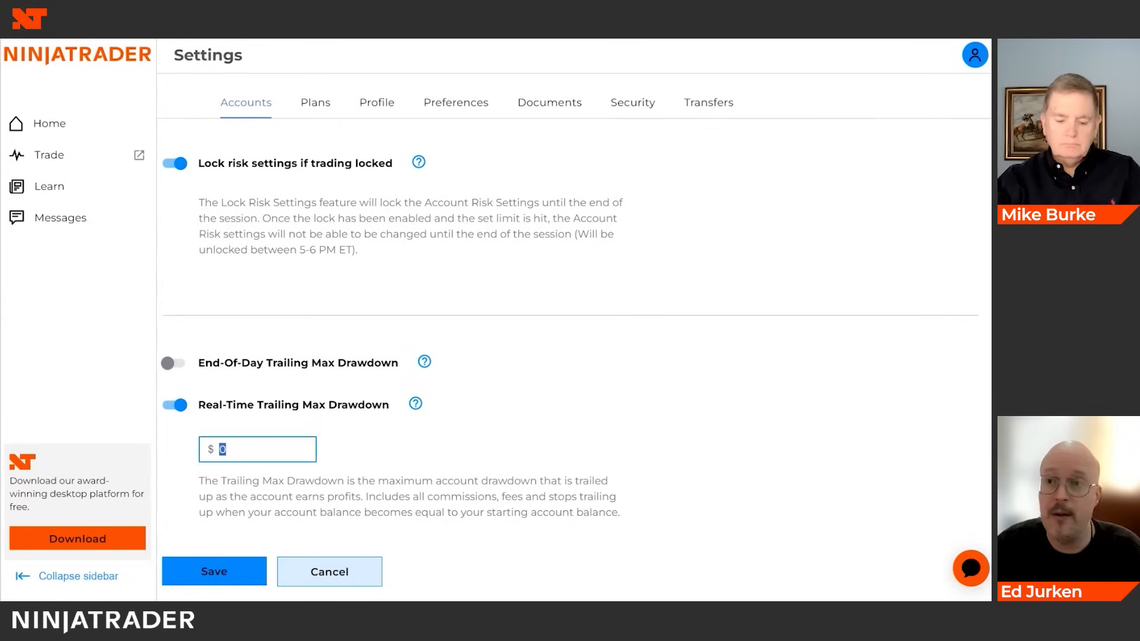
text(400)
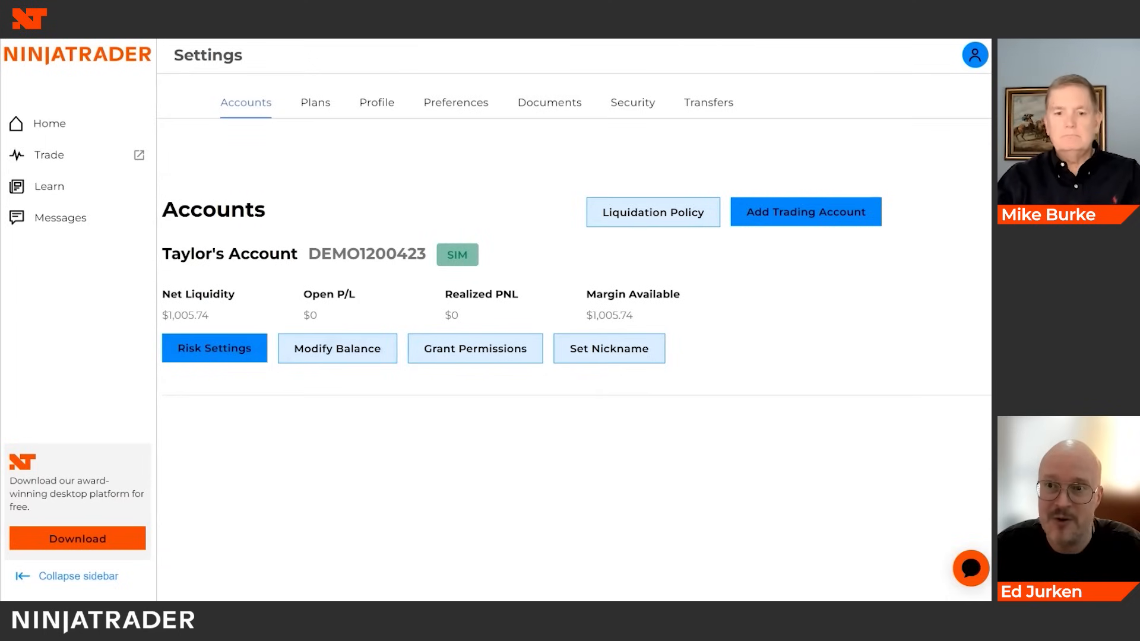
- Adjust the demo balance by -500 to $505.74, then reopen Modify Balance
click(336, 348)
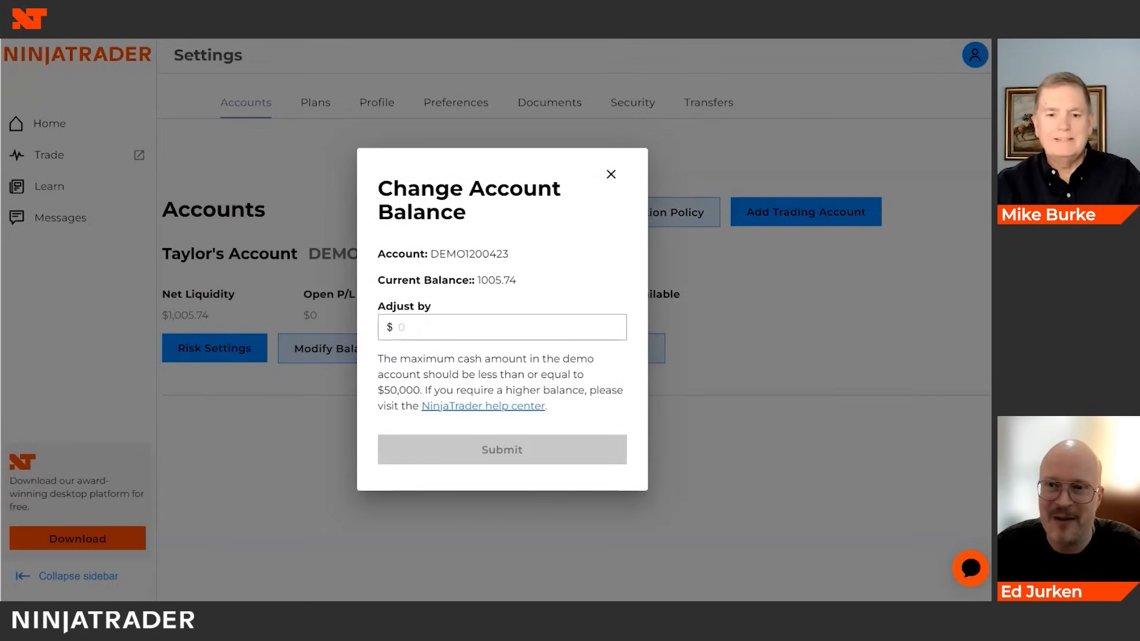
click(501, 327)
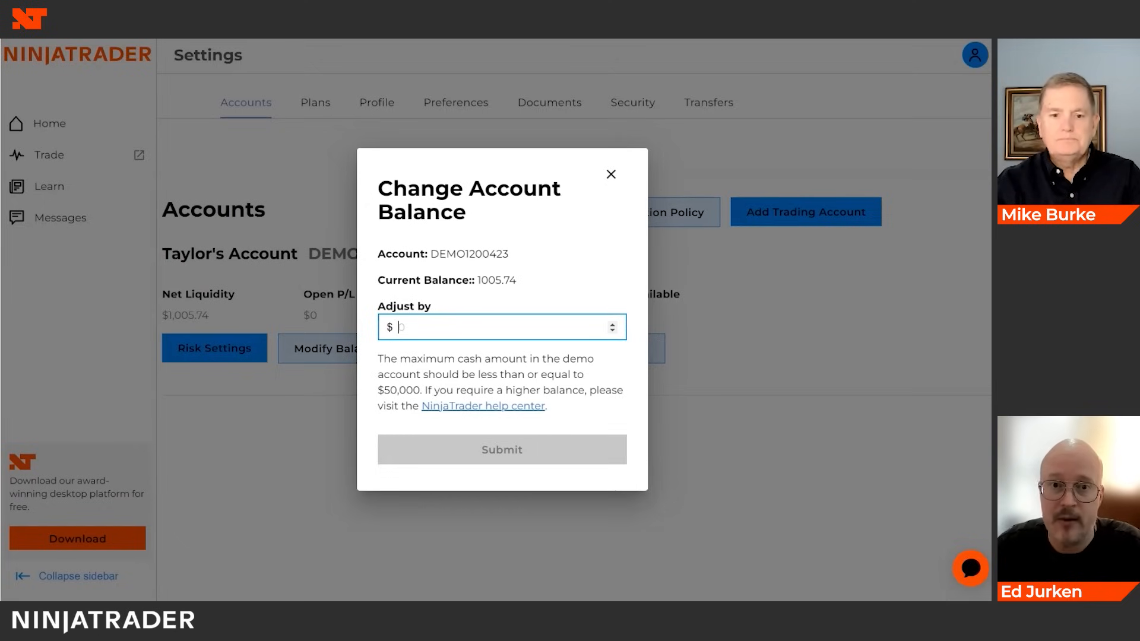
text(-)
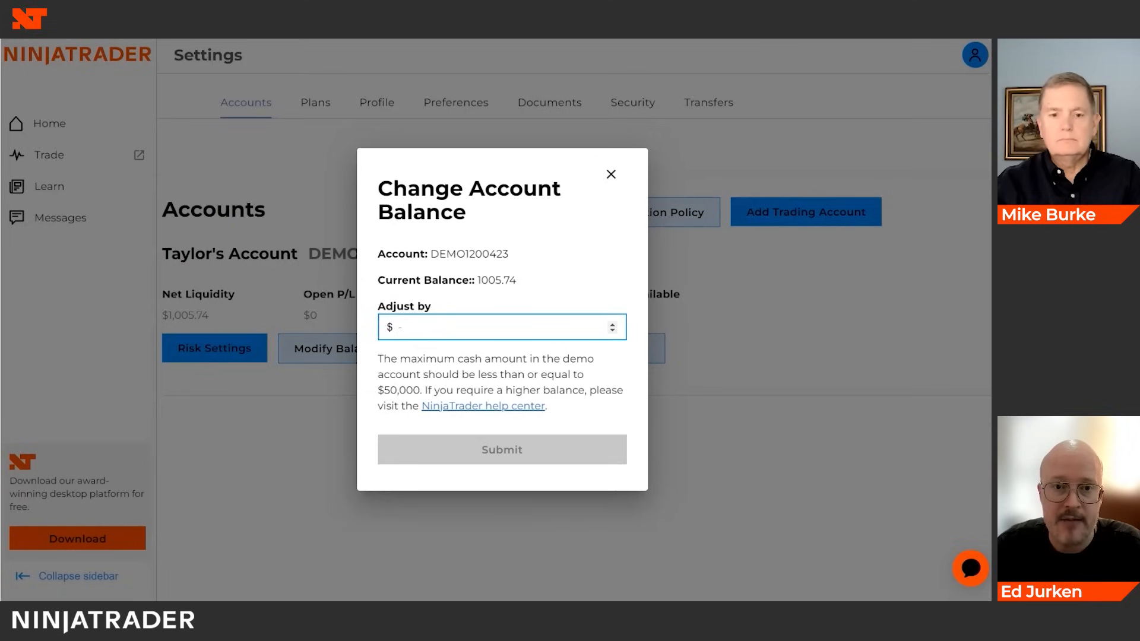
text(500)
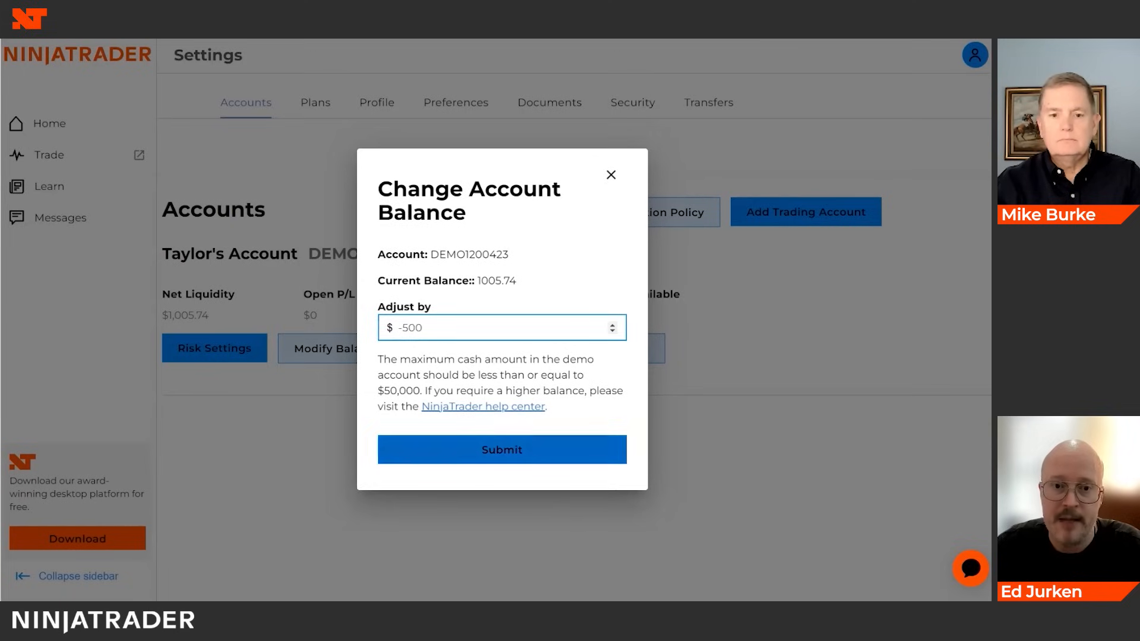
click(501, 448)
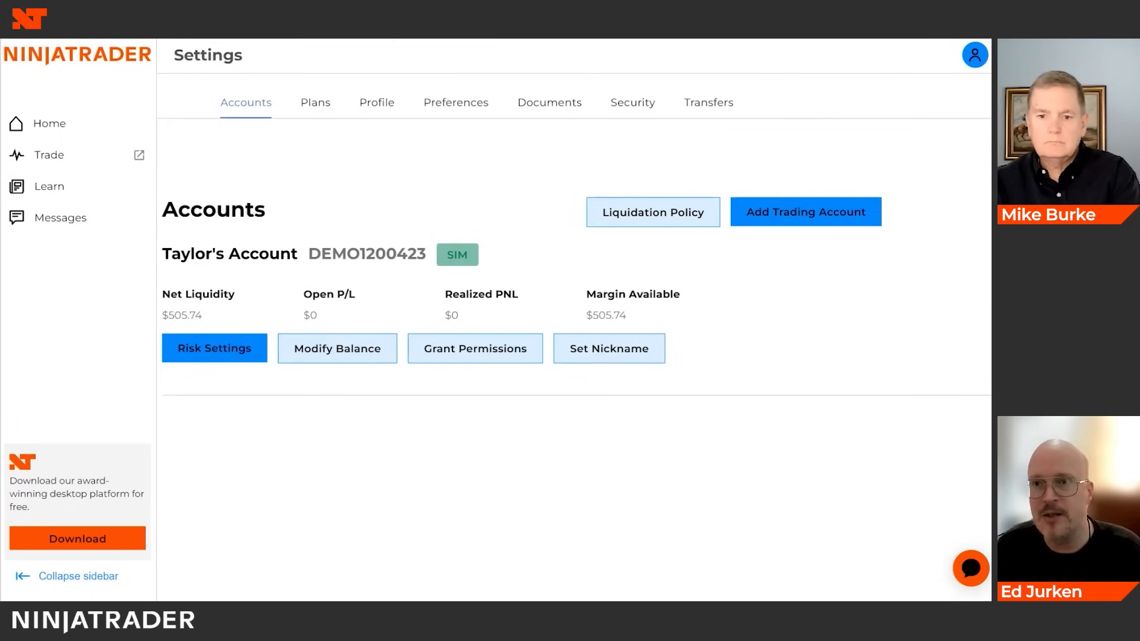
click(337, 348)
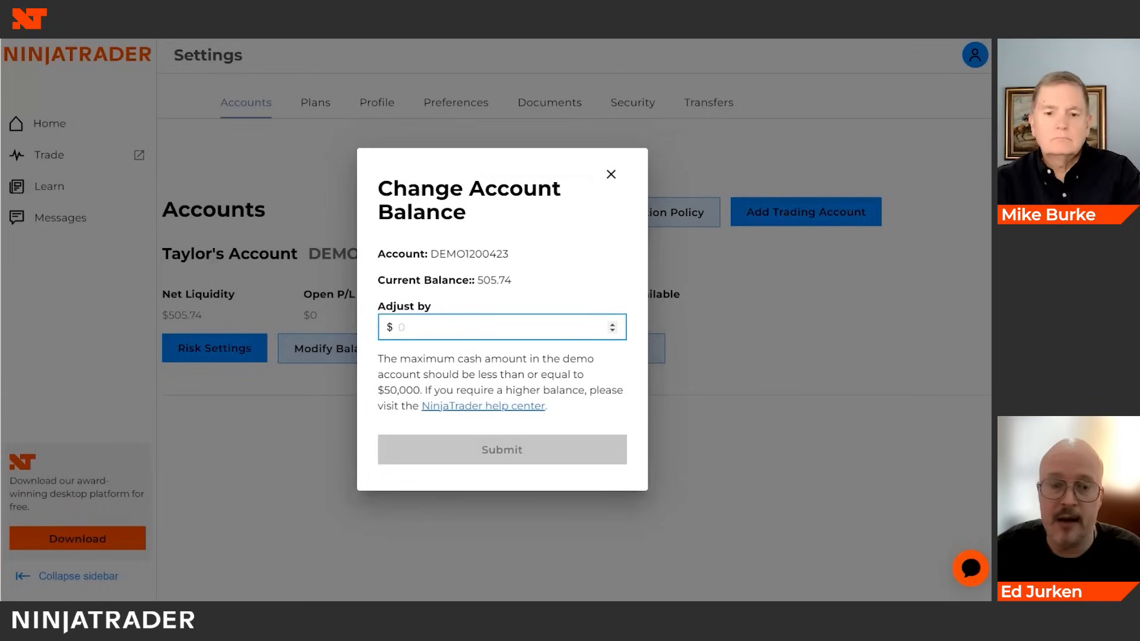
- Go to Trade and launch the Simulation web trading platform
click(610, 175)
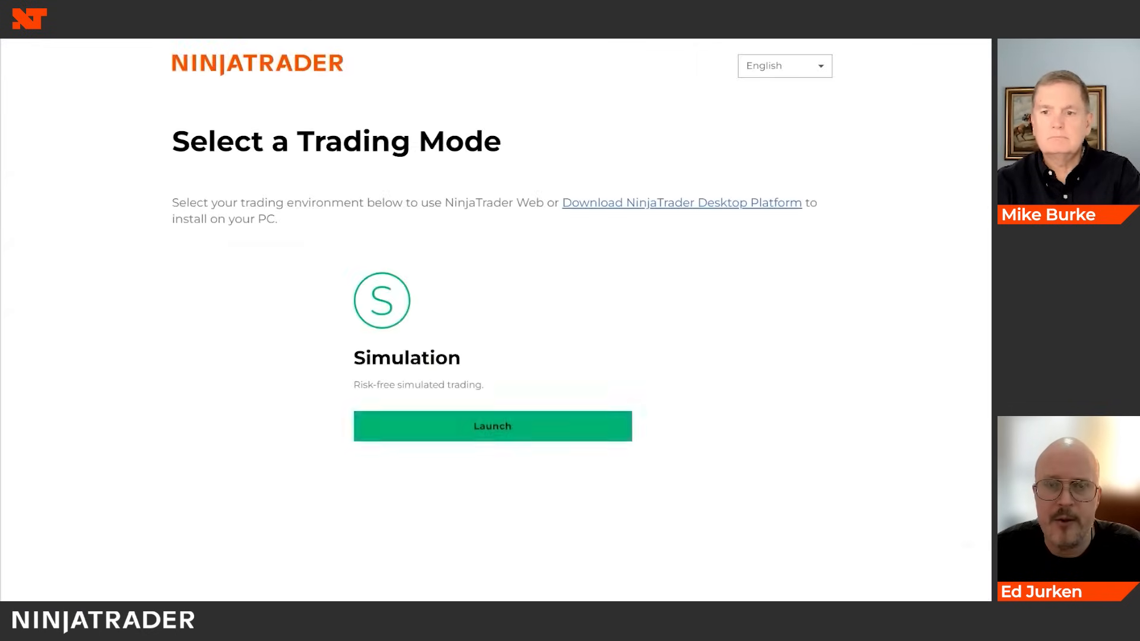
click(492, 426)
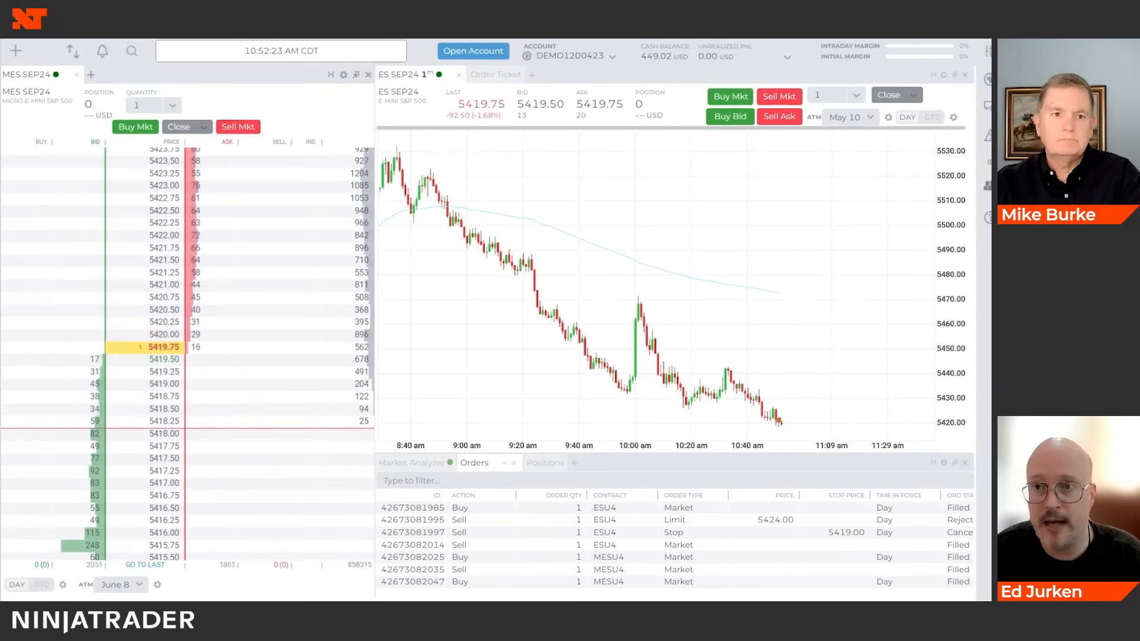
click(135, 127)
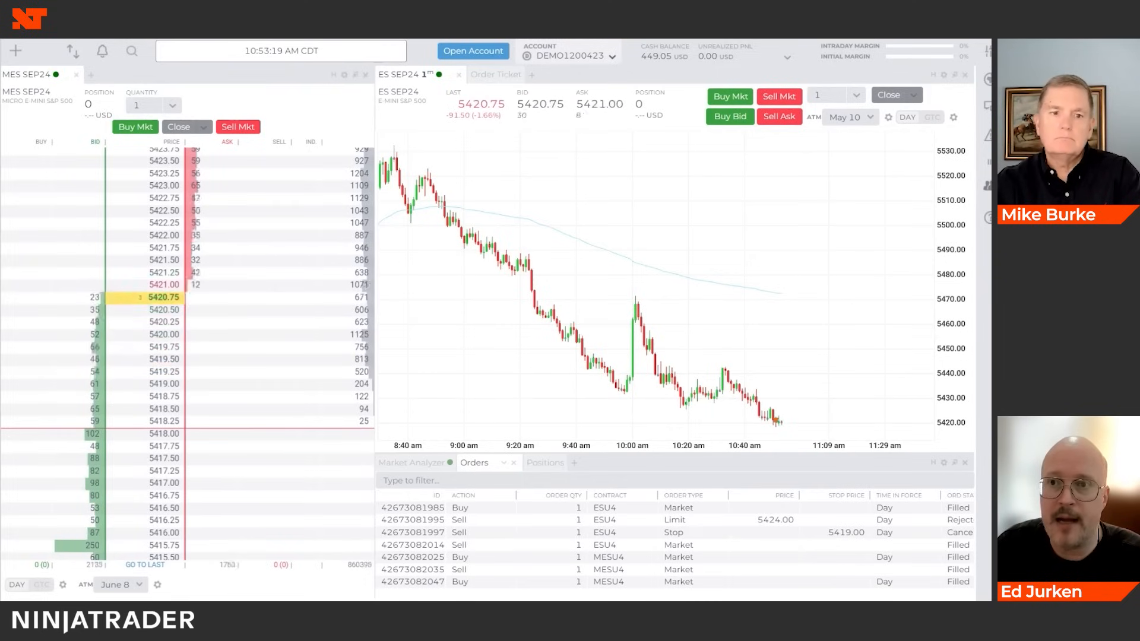
click(786, 56)
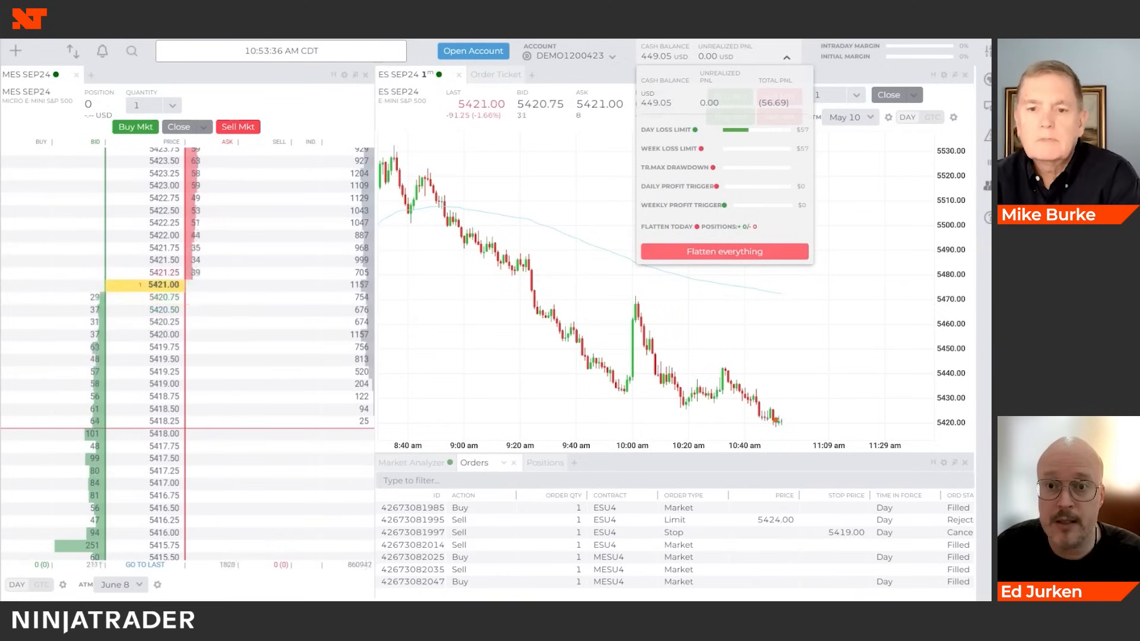
click(723, 251)
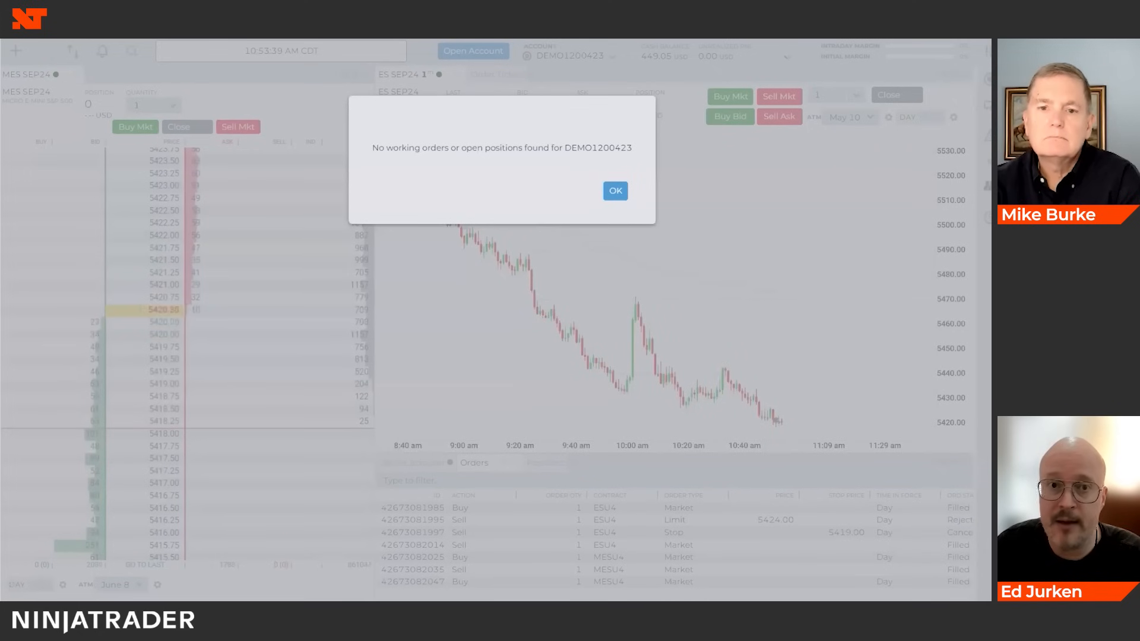
click(614, 190)
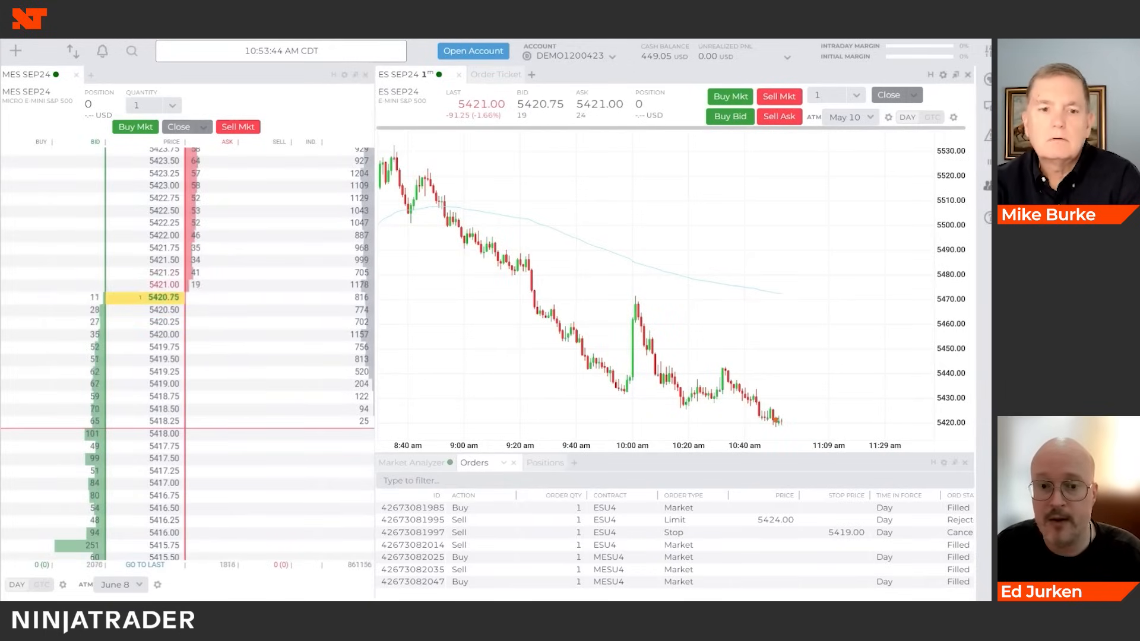
click(786, 57)
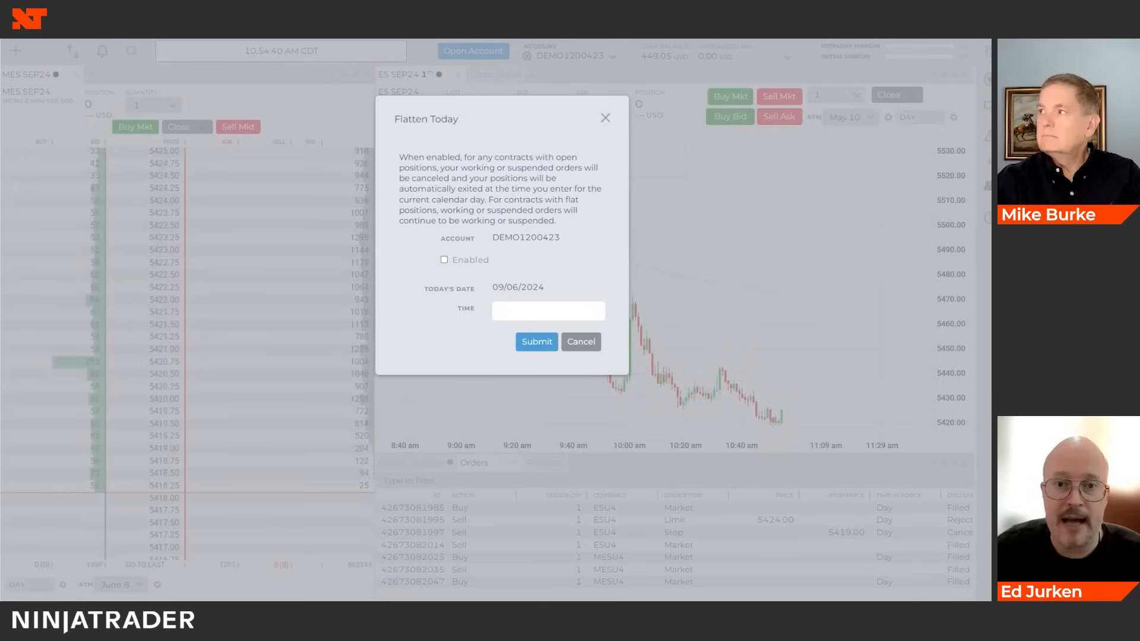
click(443, 260)
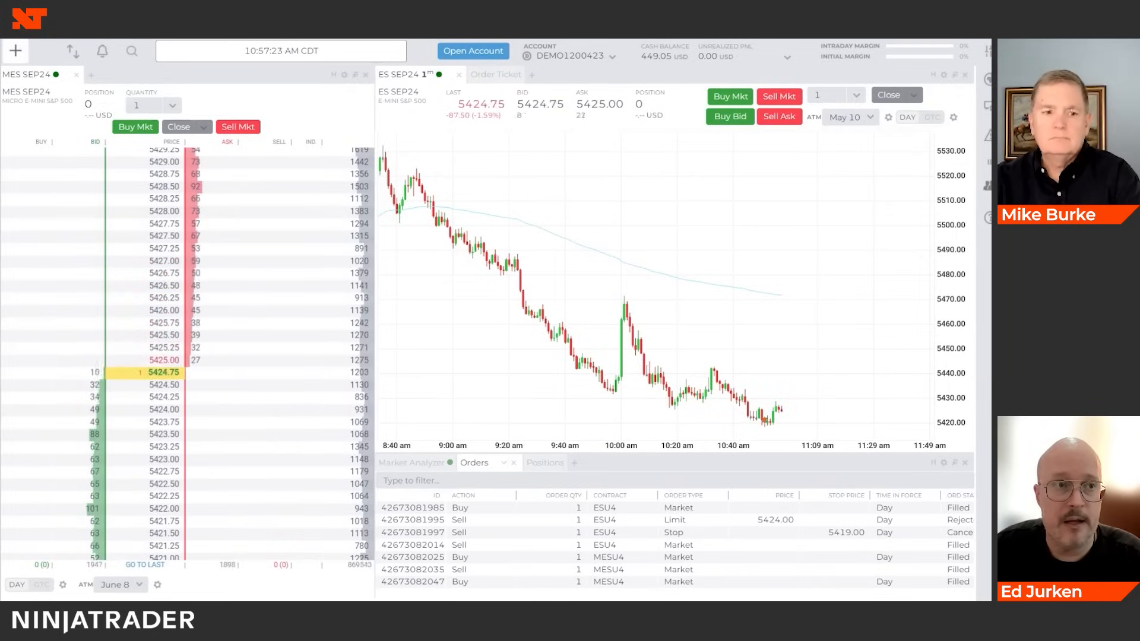
- Review Positions, then expand the Orders panel to fill the workspace with order history
click(15, 51)
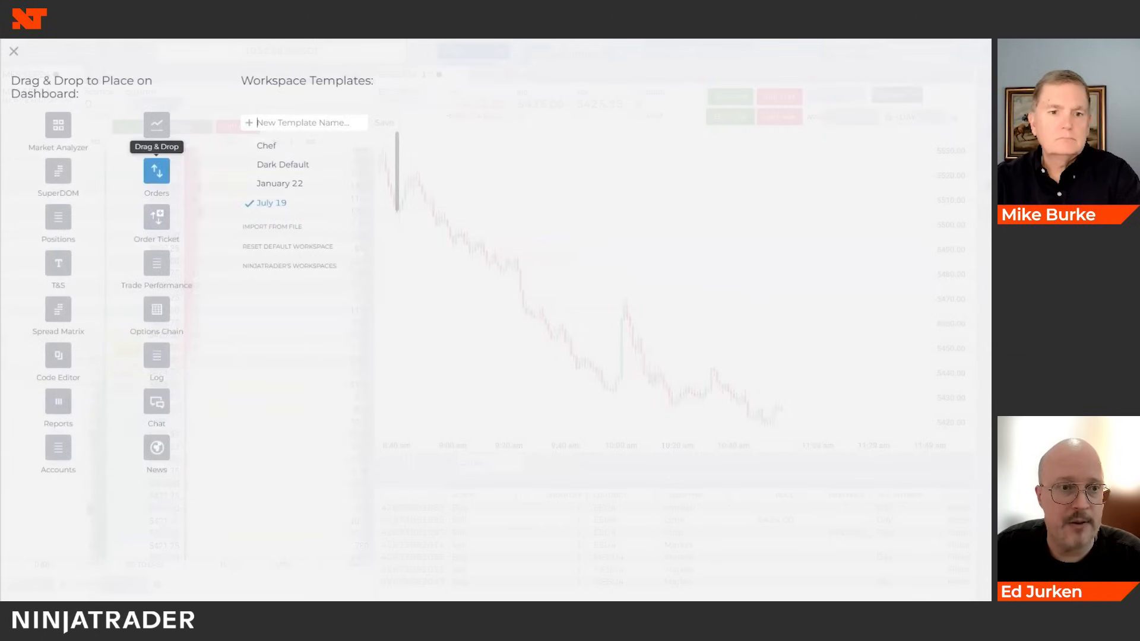
mouse_move(155, 125)
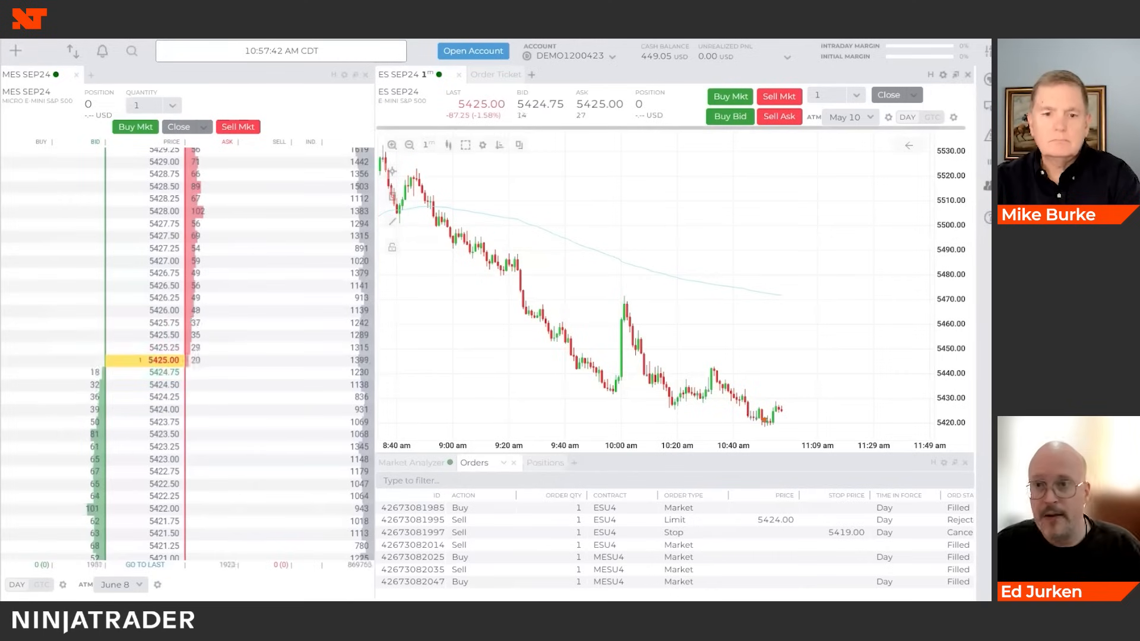
click(513, 462)
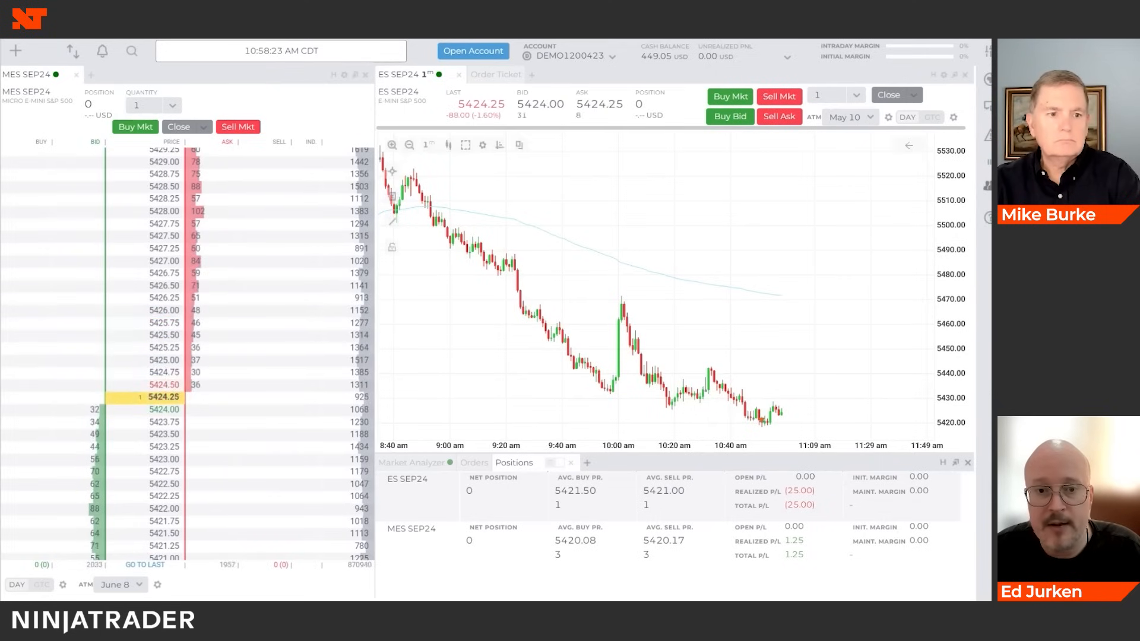
click(474, 462)
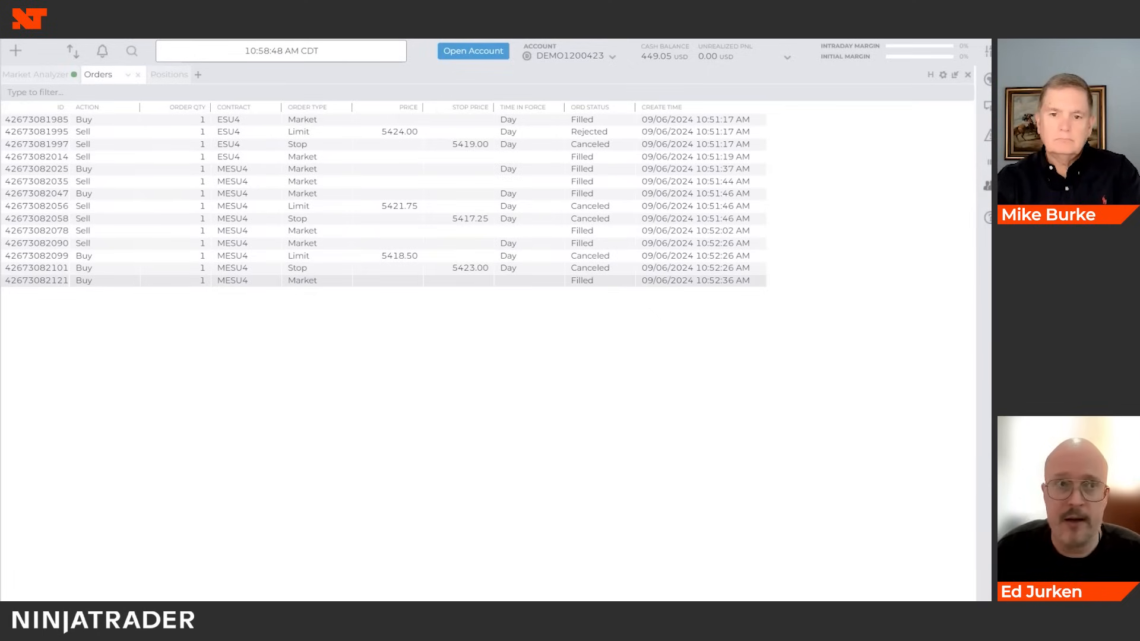
click(138, 74)
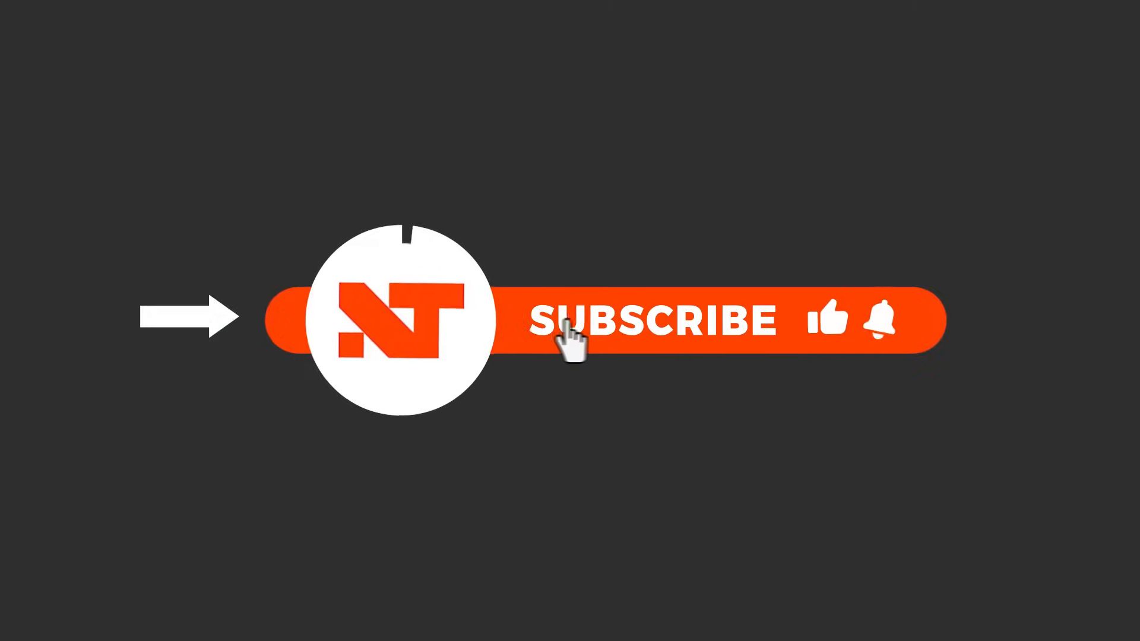
mouse_move(833, 335)
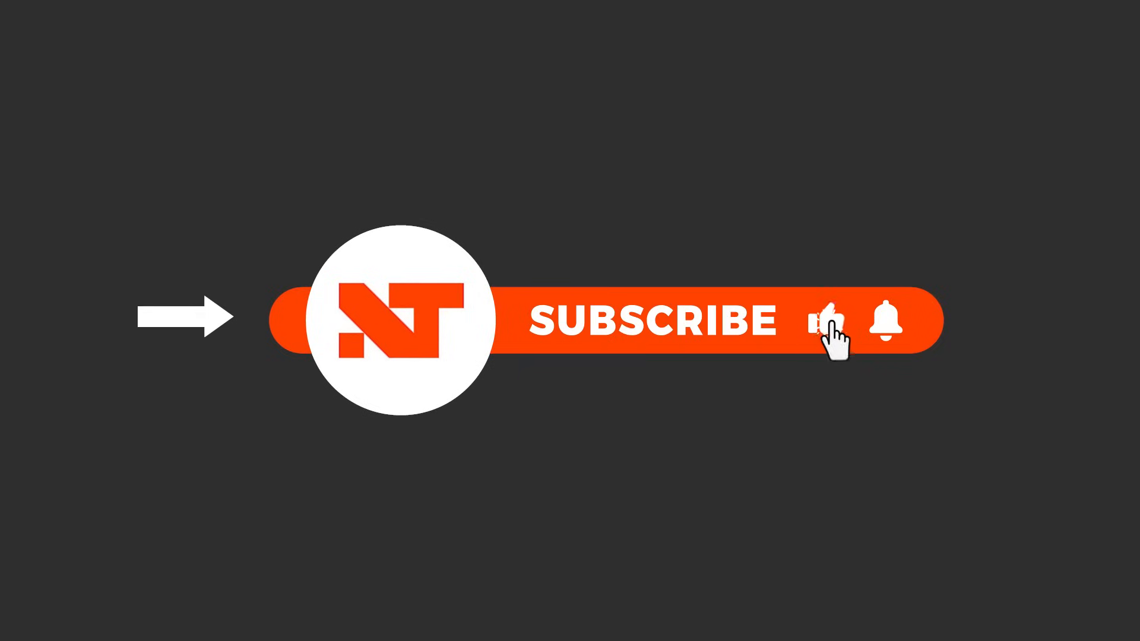